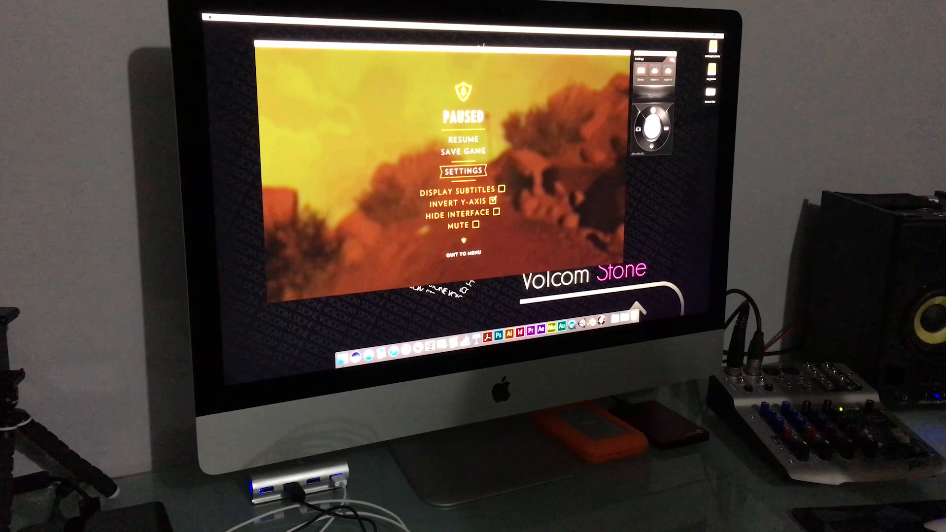
- Resume the paused game via Enter on RECentral's on-screen remote so live gameplay shows
click(463, 139)
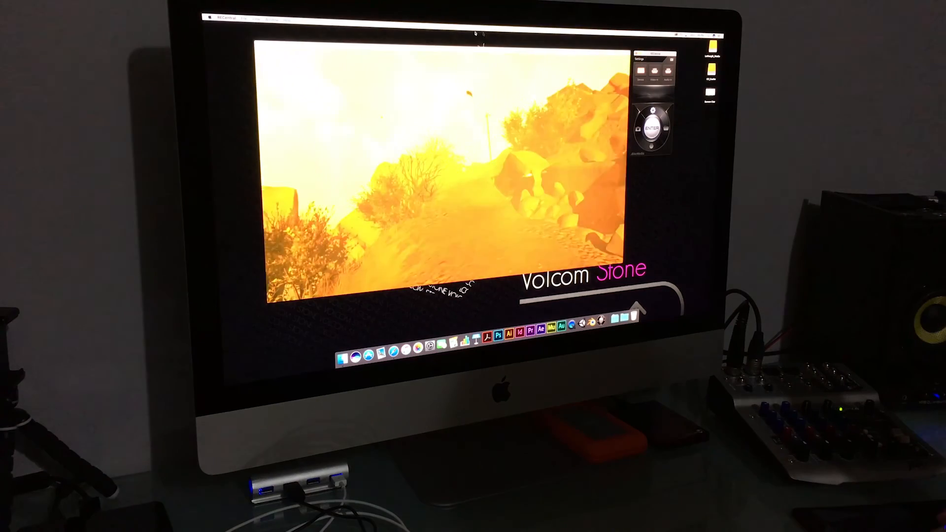